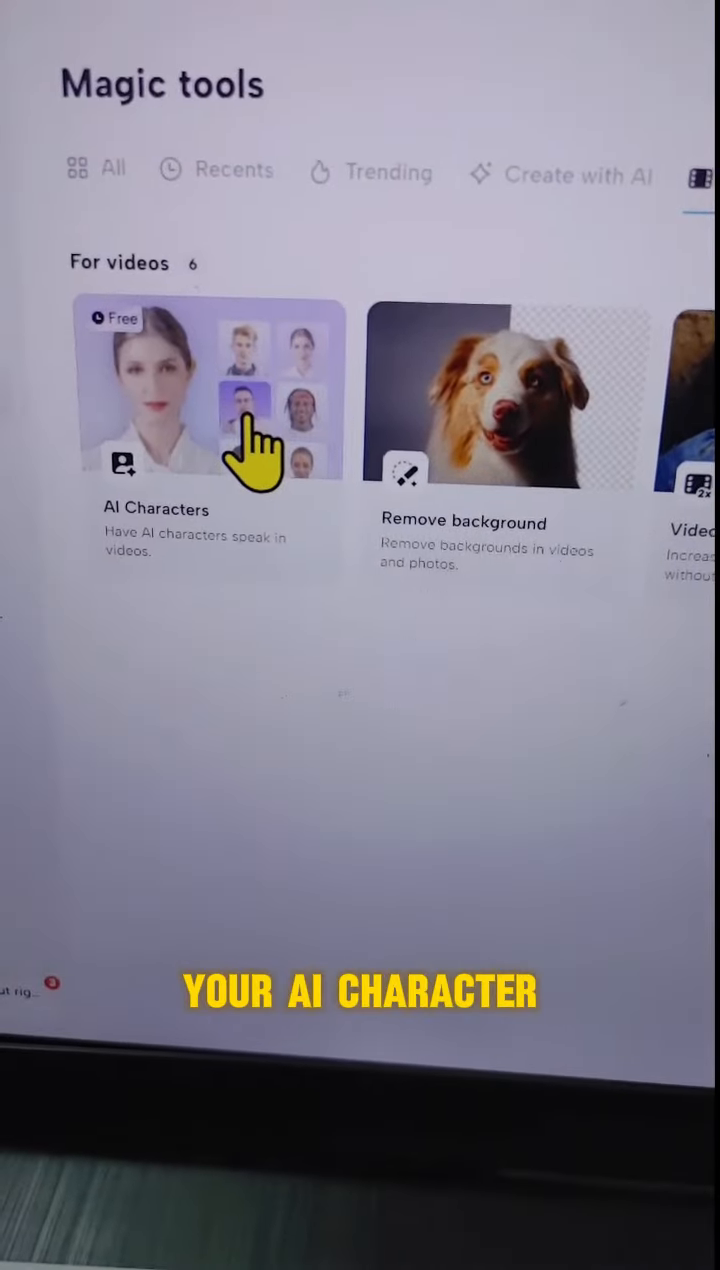
Open the AI Characters card under For videos in Magic tools
{"action": "left_click", "coordinate": [205, 390]}
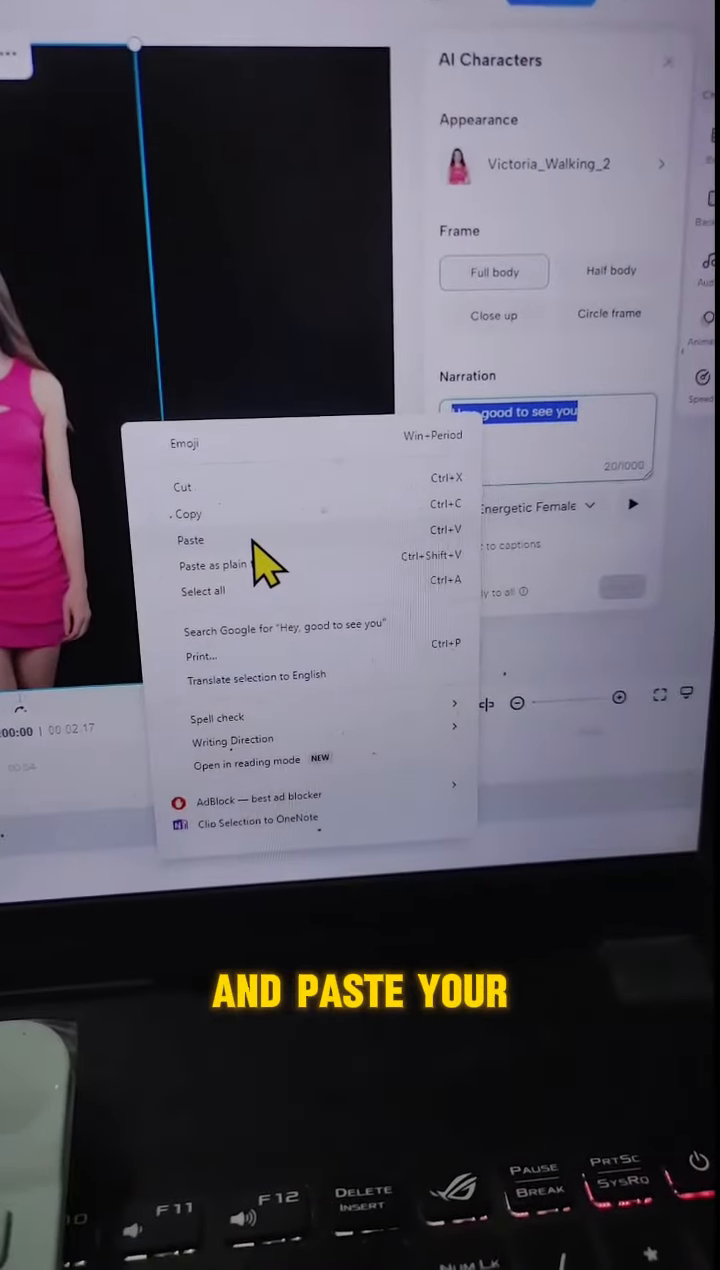
Paste the copied ebook passage about AI algorithms into the Narration box
{"action": "left_click", "coordinate": [190, 539]}
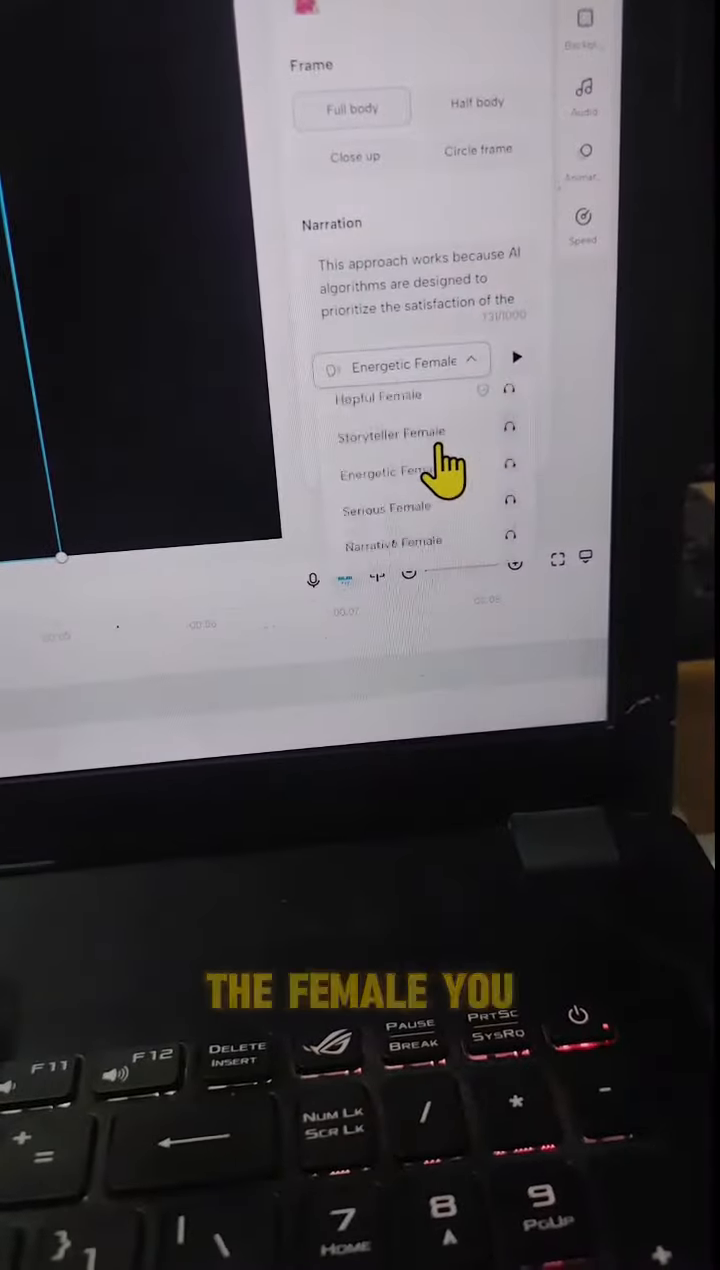
Switch the narration voice to Storyteller Female and preview it
{"action": "scroll", "scroll_direction": "down", "scroll_amount": 3}
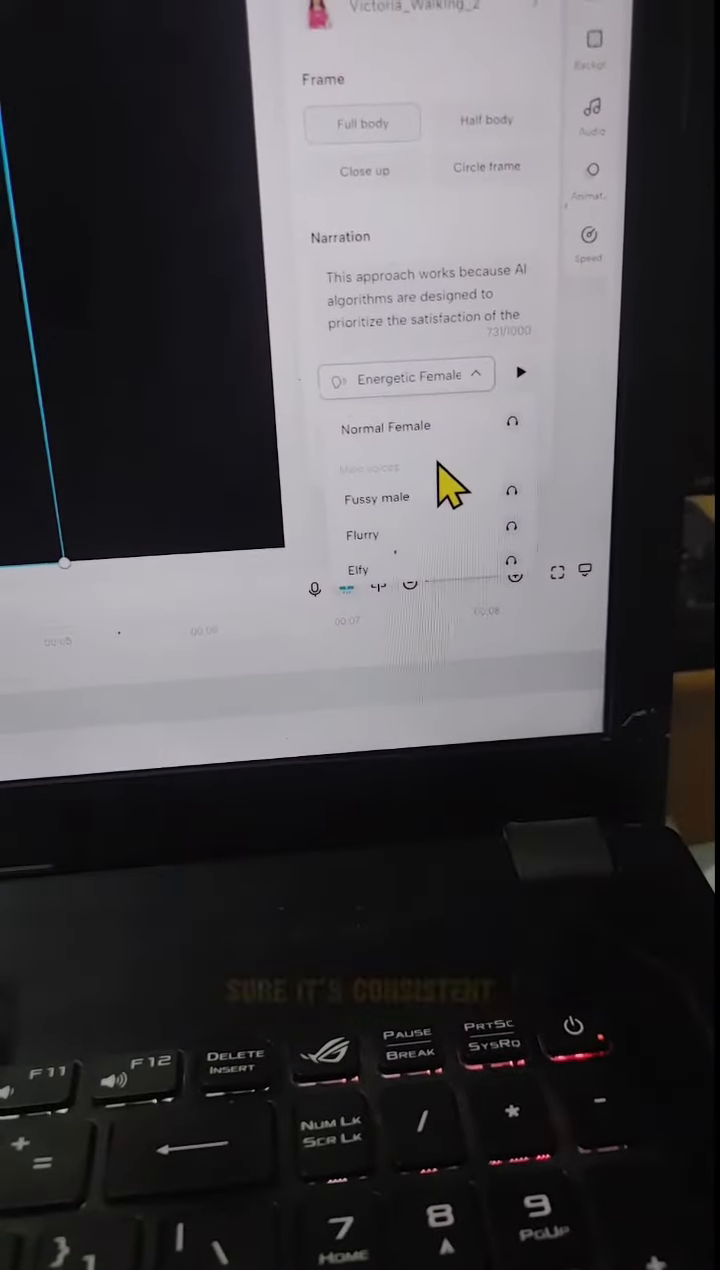
{"action": "scroll", "scroll_direction": "down", "scroll_amount": 3}
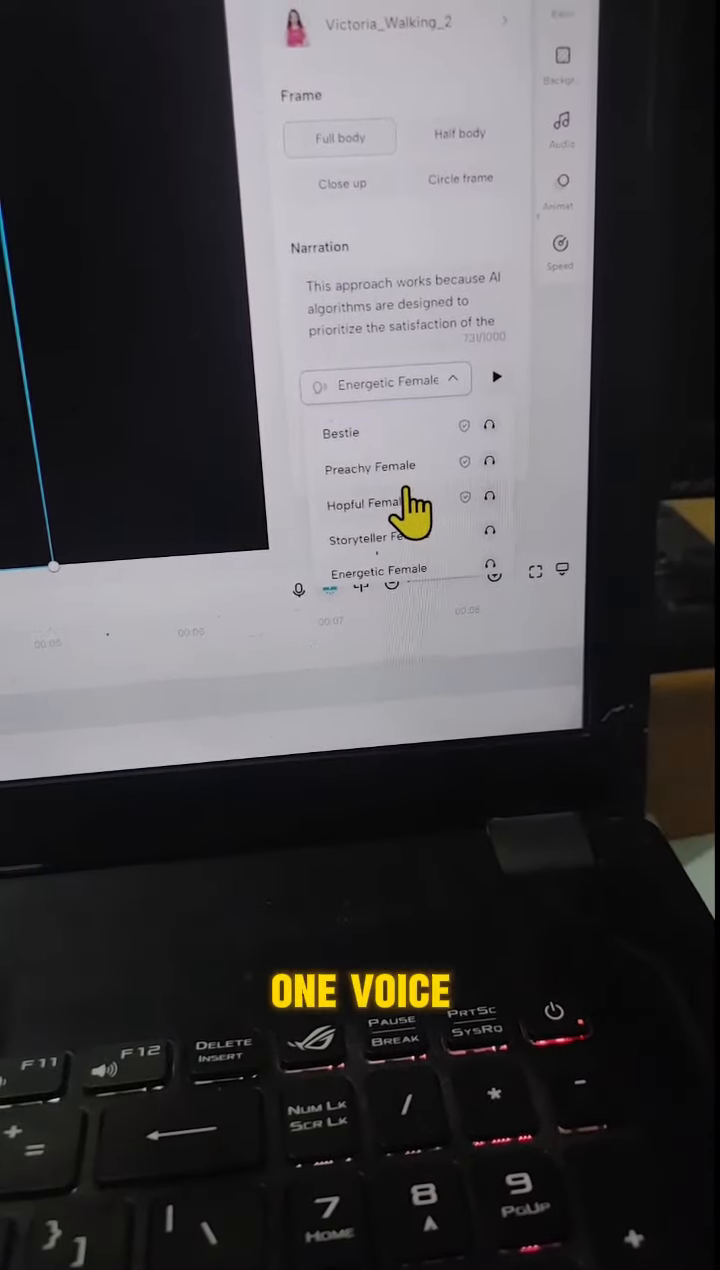
{"action": "left_click", "coordinate": [370, 537]}
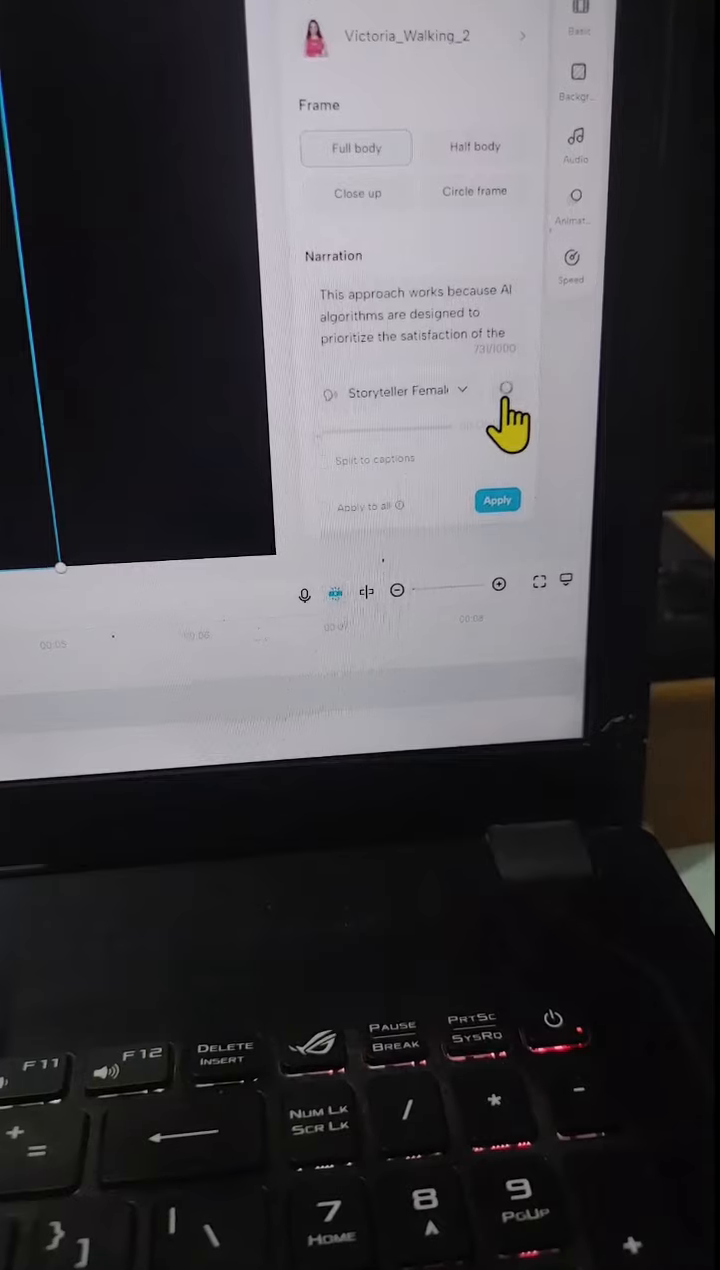
{"action": "left_click", "coordinate": [497, 503]}
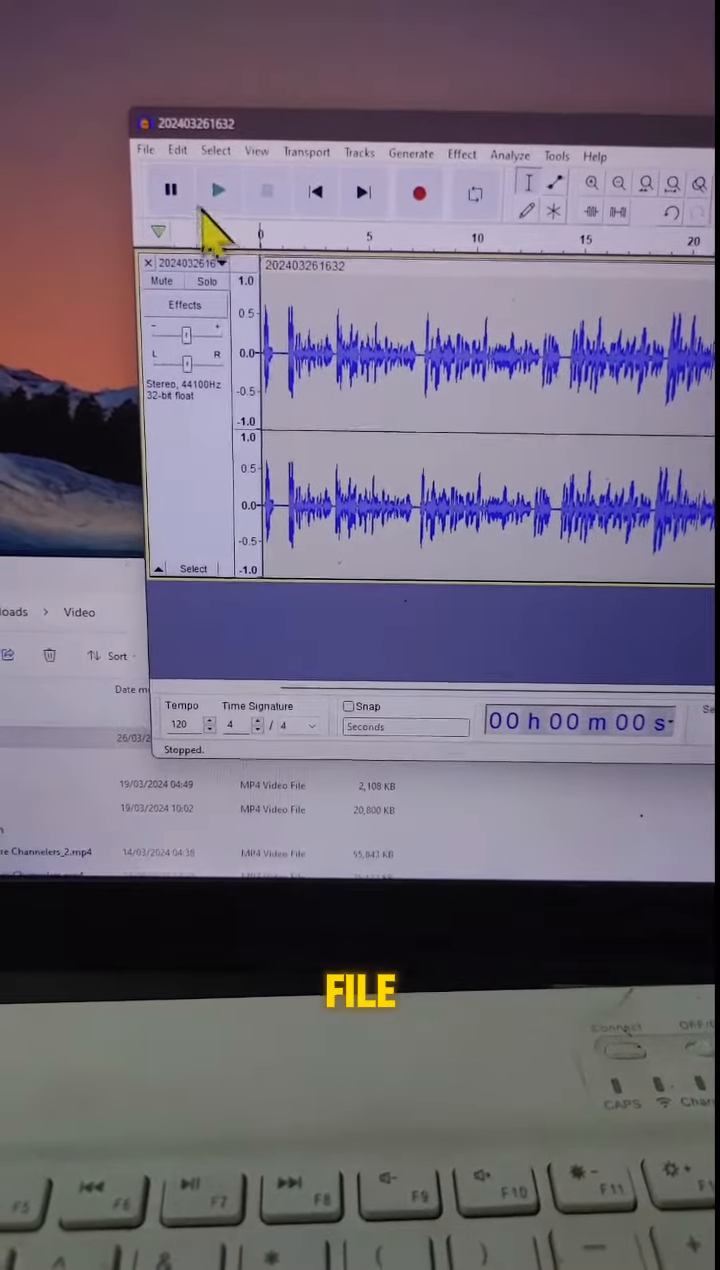
Play the narration recording in Audacity, then stop playback
{"action": "left_click", "coordinate": [217, 190]}
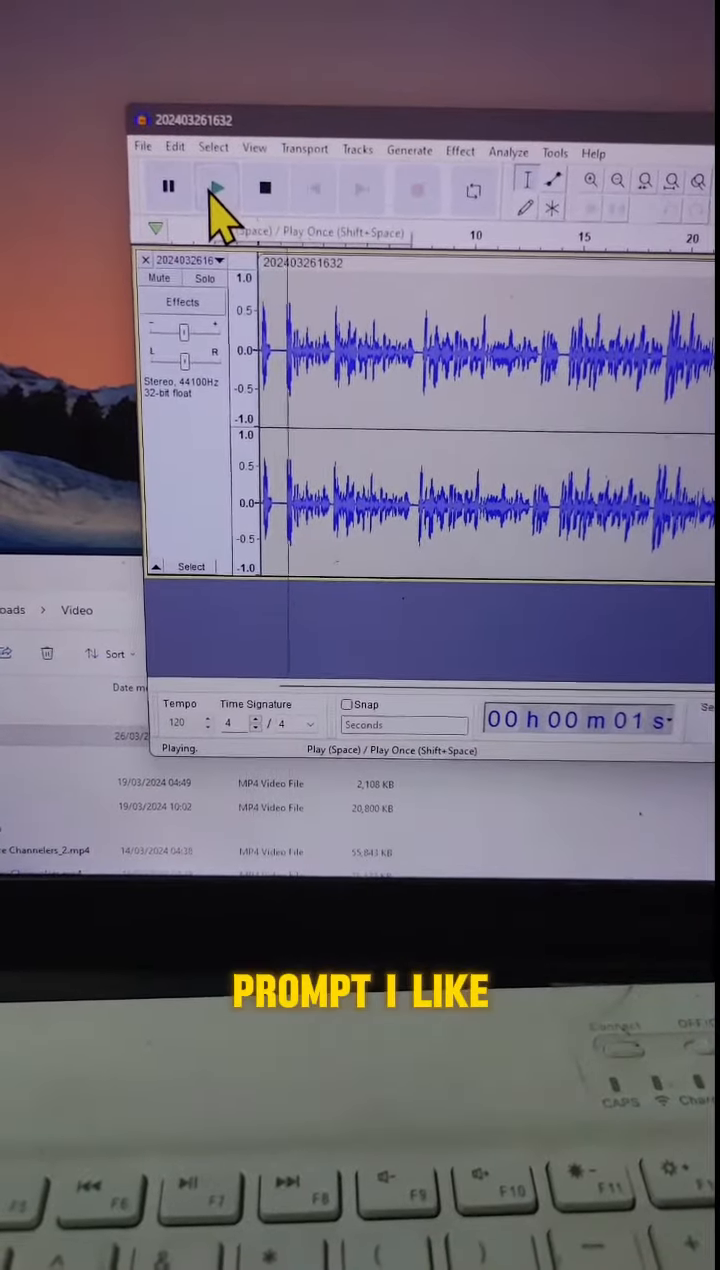
{"action": "left_click", "coordinate": [144, 152]}
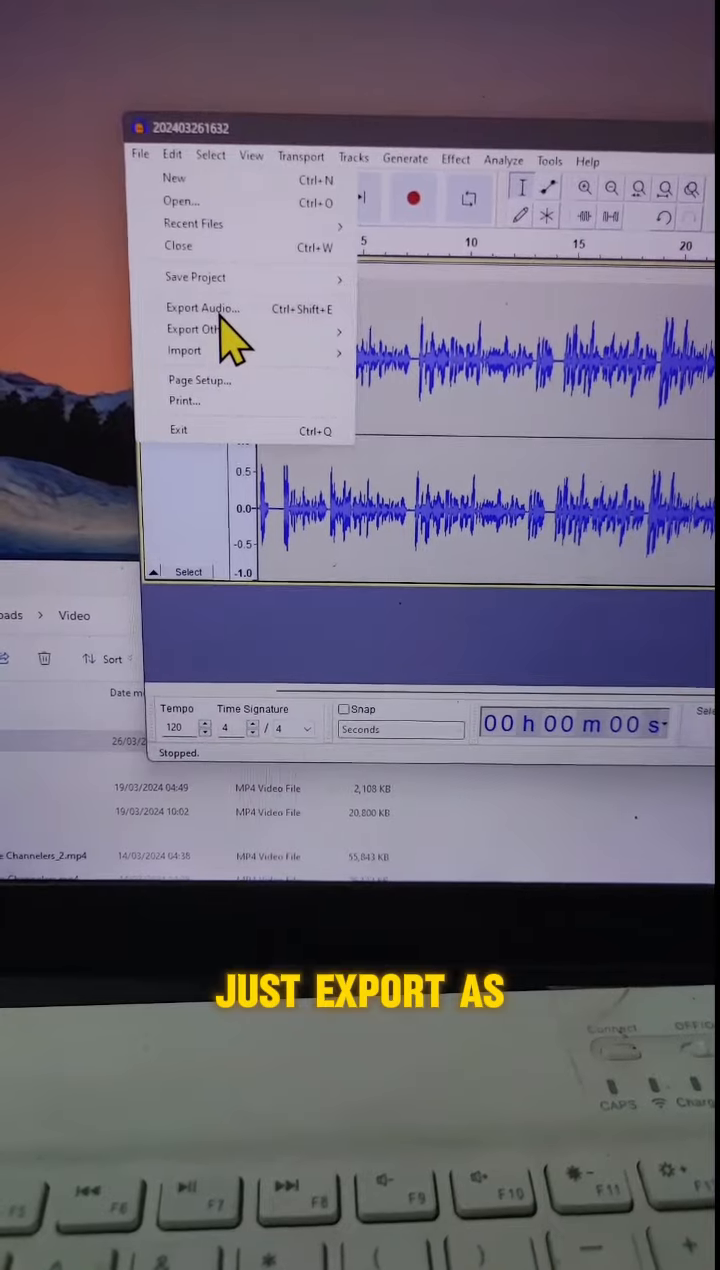
Export the entire project as 202403261632.mp3 in the Download folder
{"action": "left_click", "coordinate": [204, 308]}
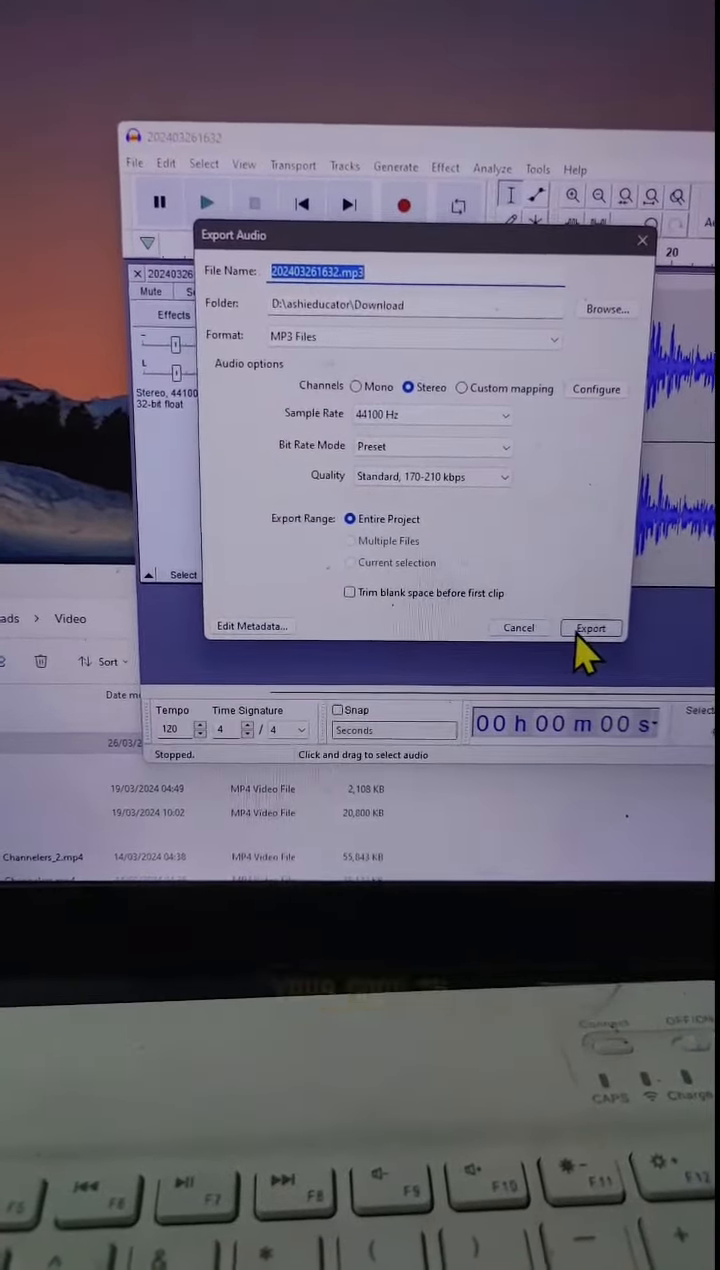
{"action": "left_click", "coordinate": [592, 628]}
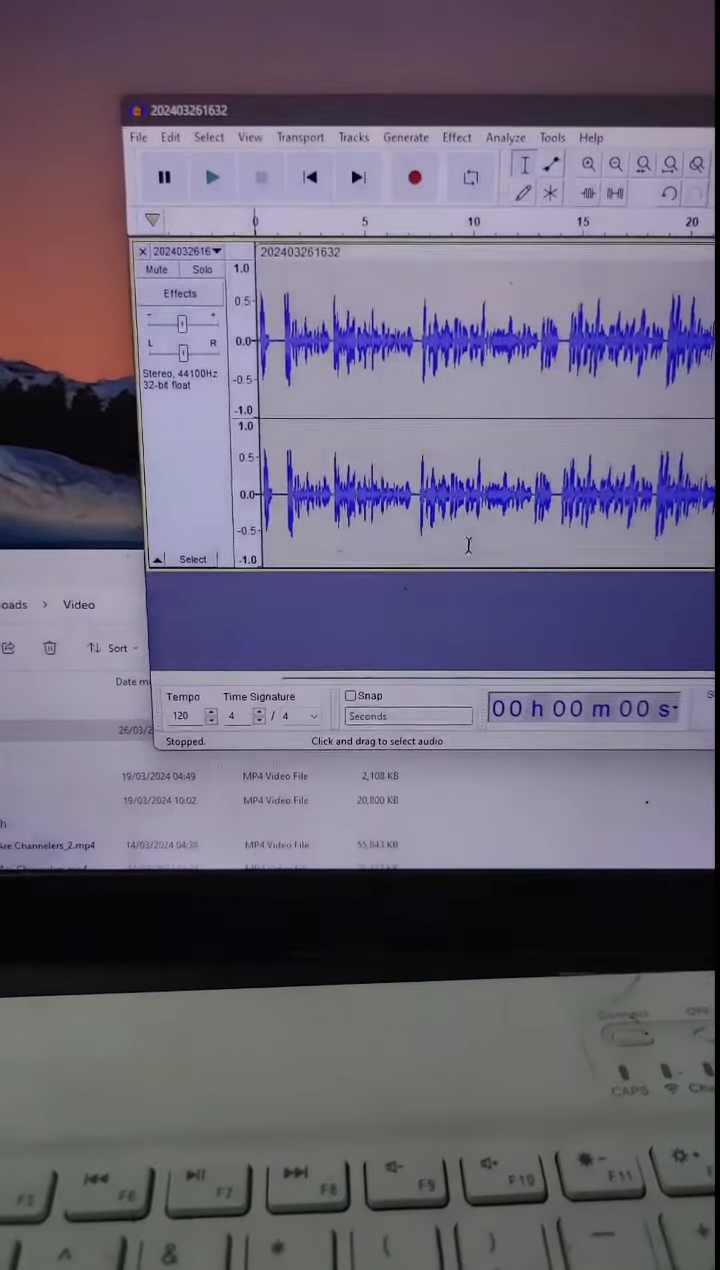